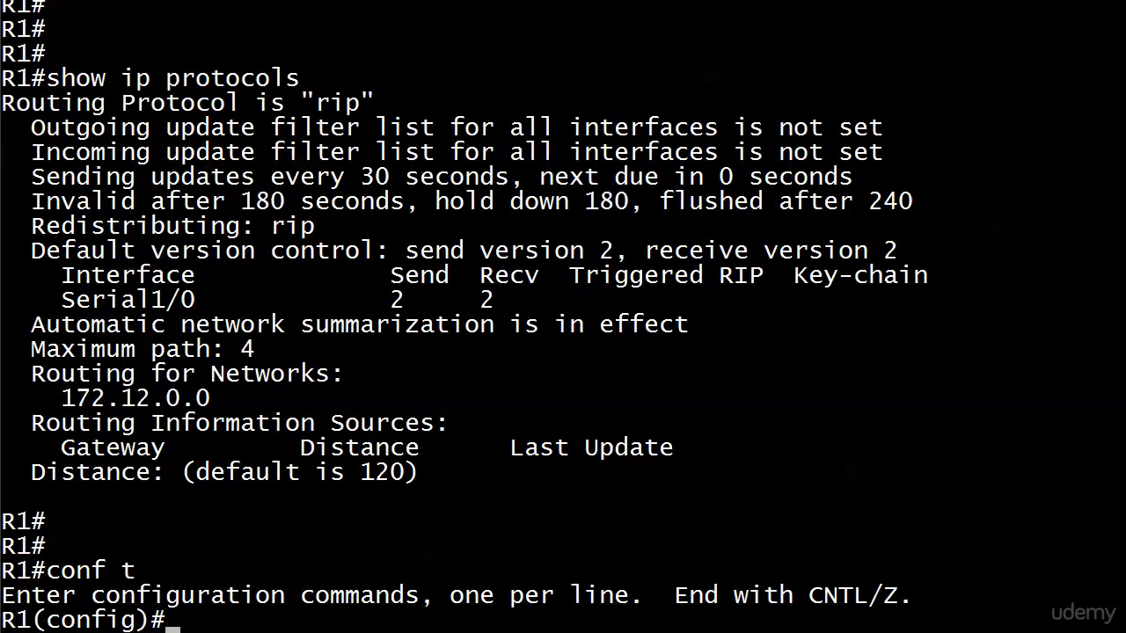
{"action": "type", "text": "router rip"}
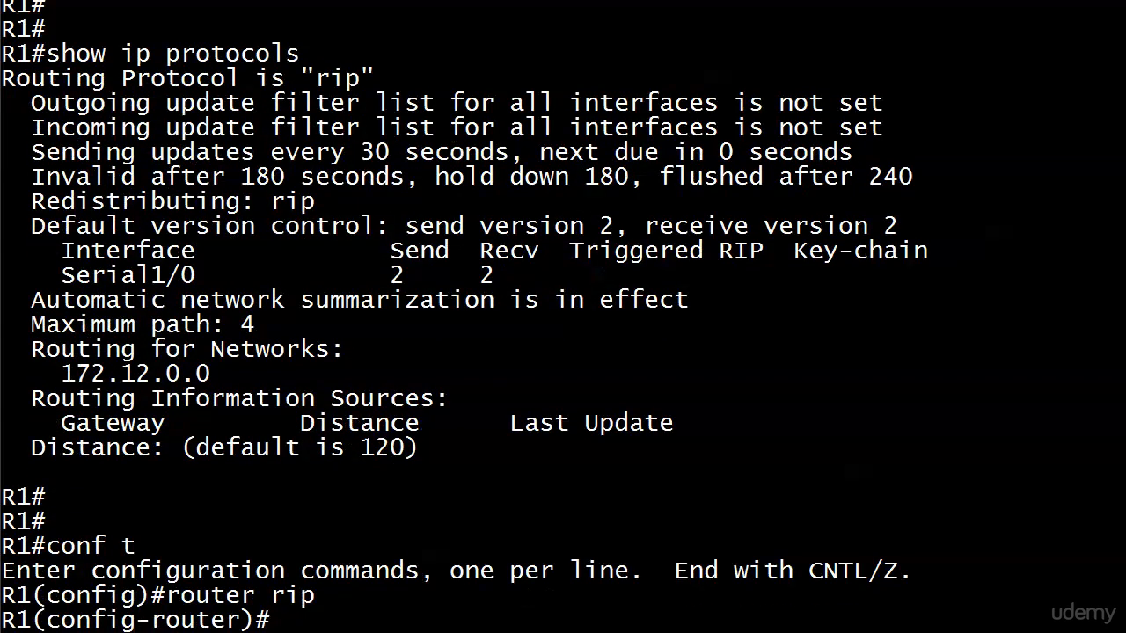
{"action": "type", "text": "no auto-summary"}
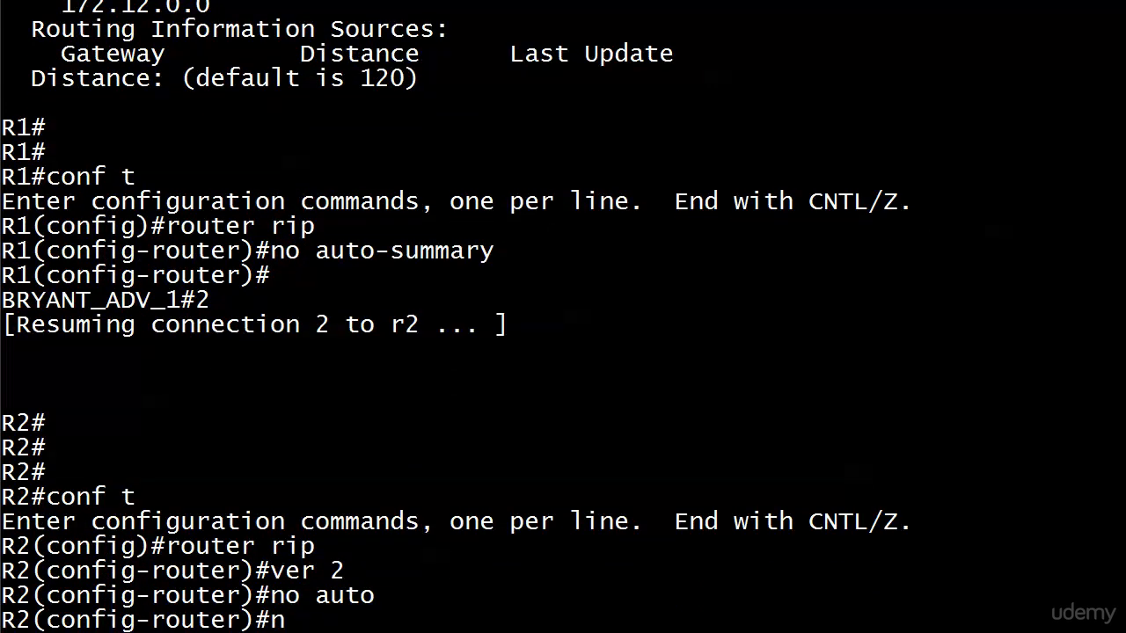
{"action": "type", "text": "etwork 2.2.2.0"}
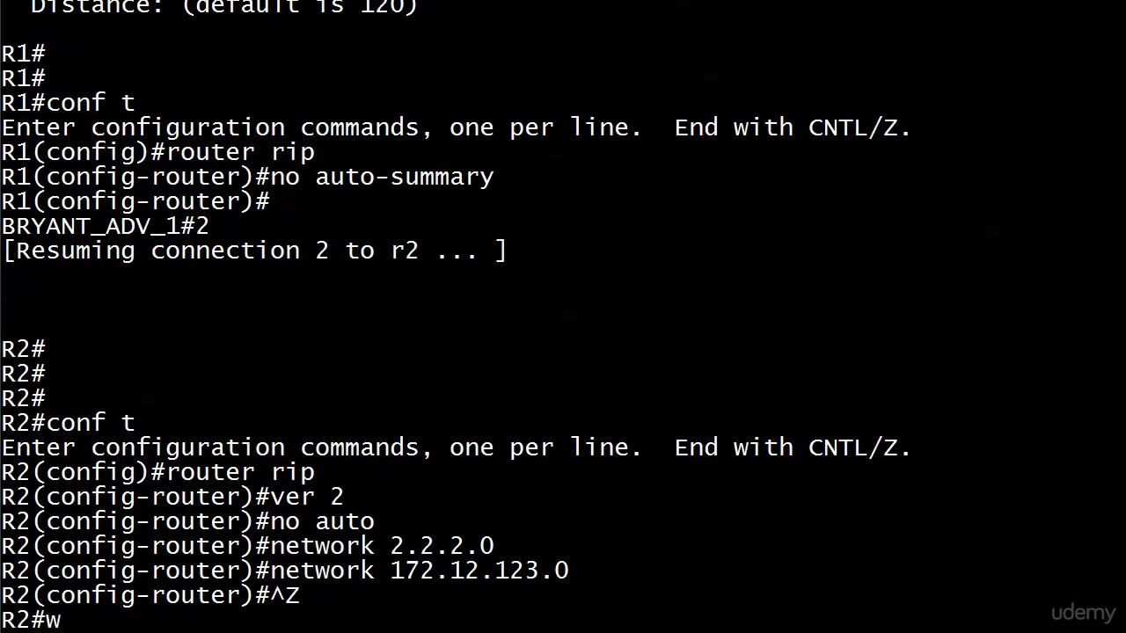
{"action": "type", "text": "r"}
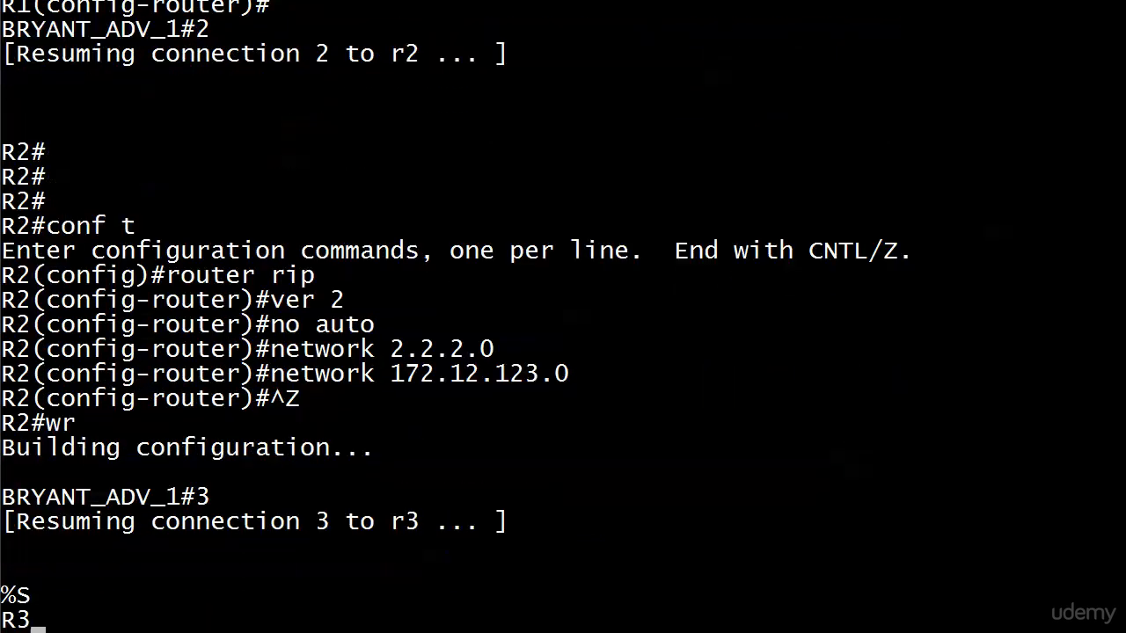
{"action": "type", "text": "router rip"}
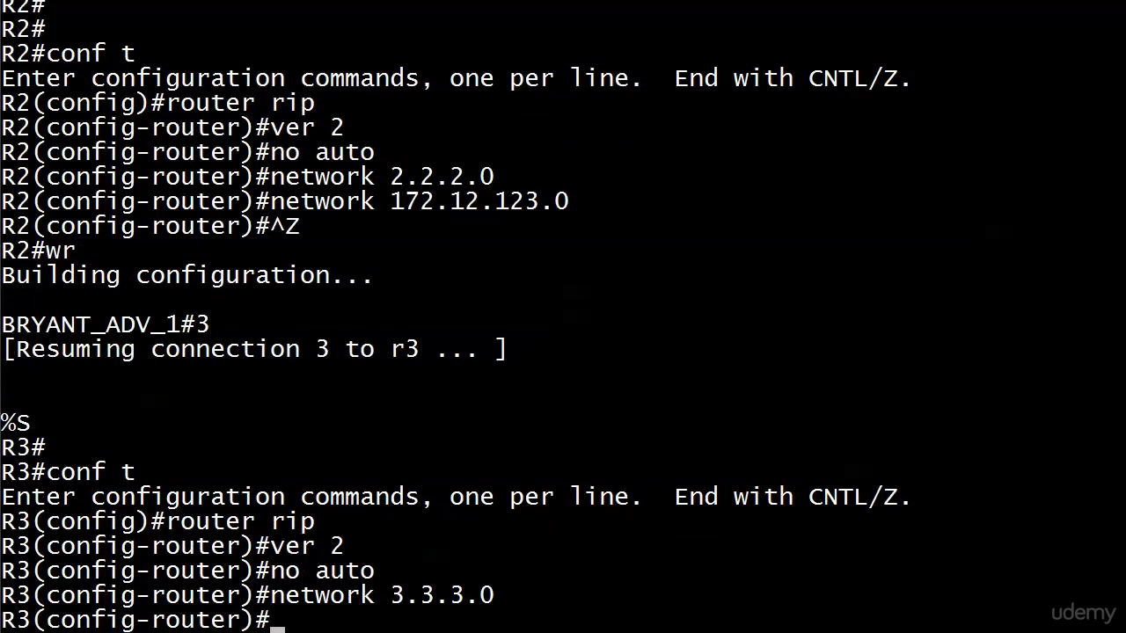
{"action": "type", "text": "network 172.12.123.0"}
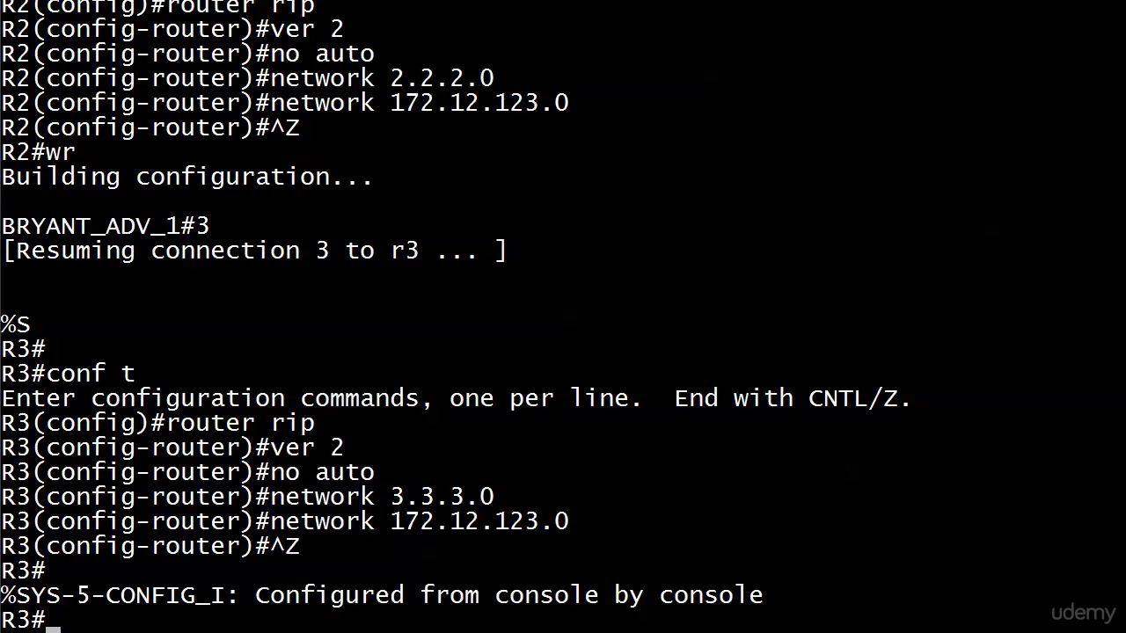
{"action": "type", "text": "x"}
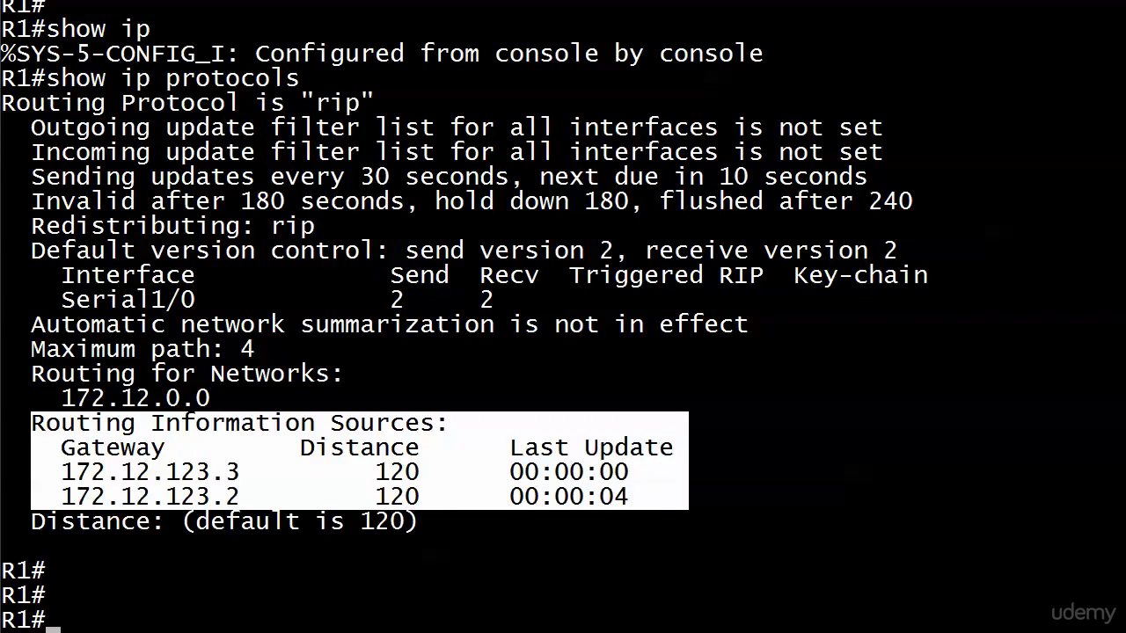
{"action": "type", "text": "show ip route"}
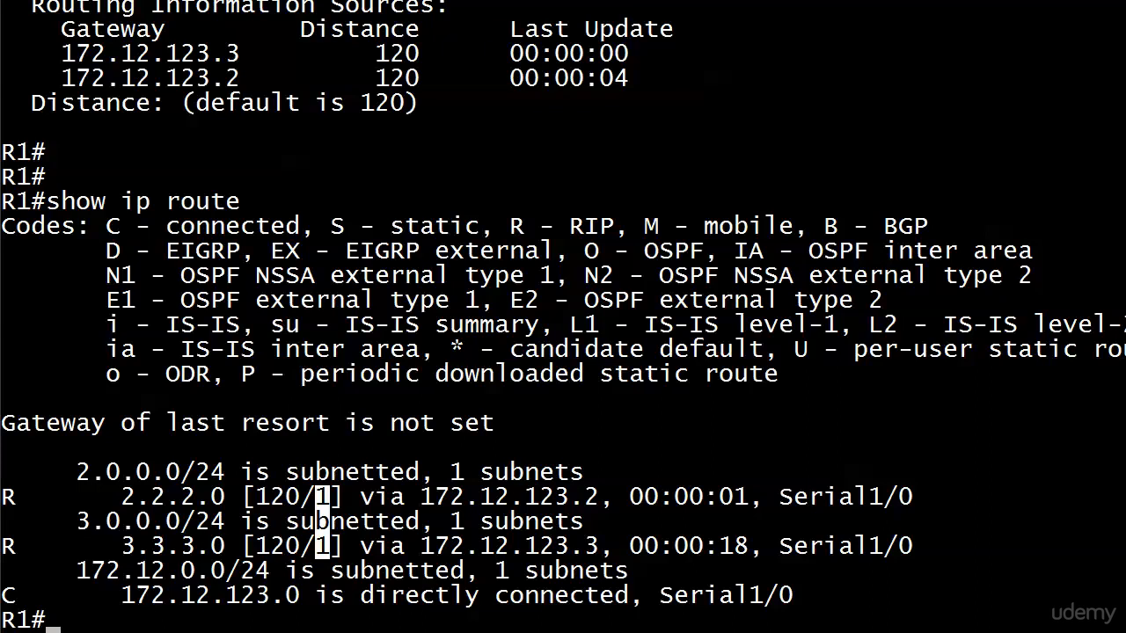
{"action": "type", "text": "p"}
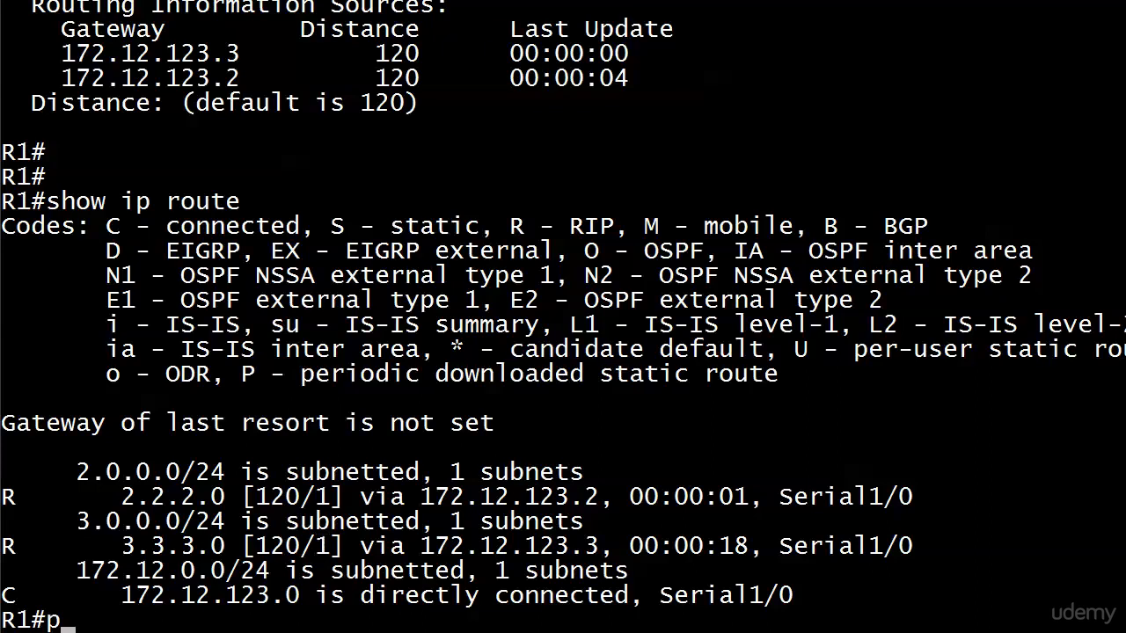
{"action": "type", "text": "ing 2.2.2.2"}
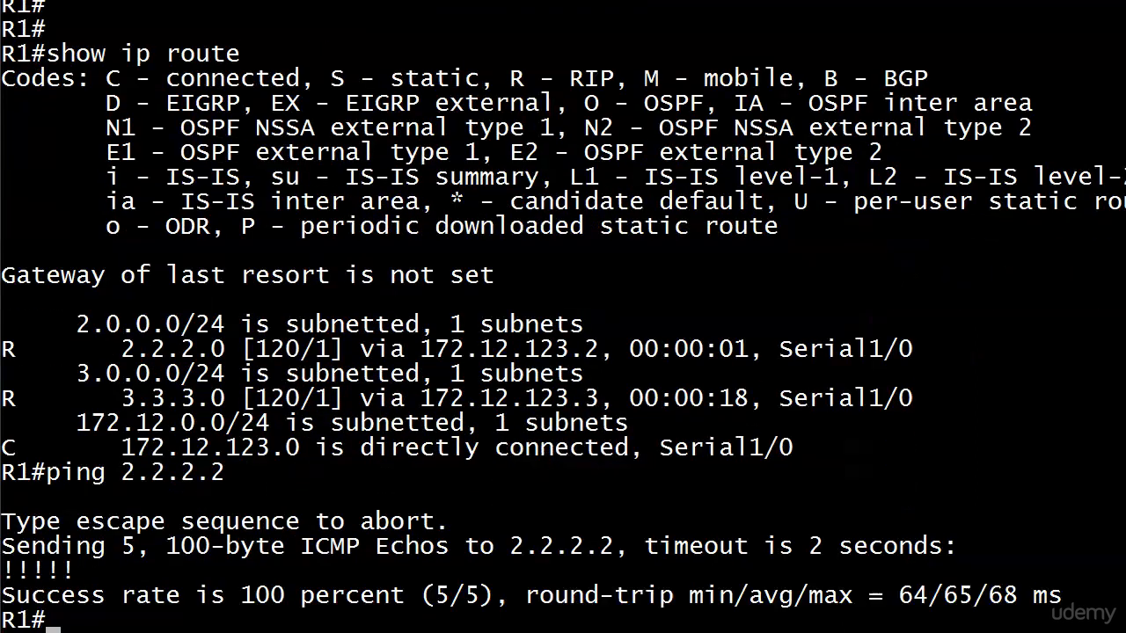
{"action": "type", "text": "ping 3.3.3.3"}
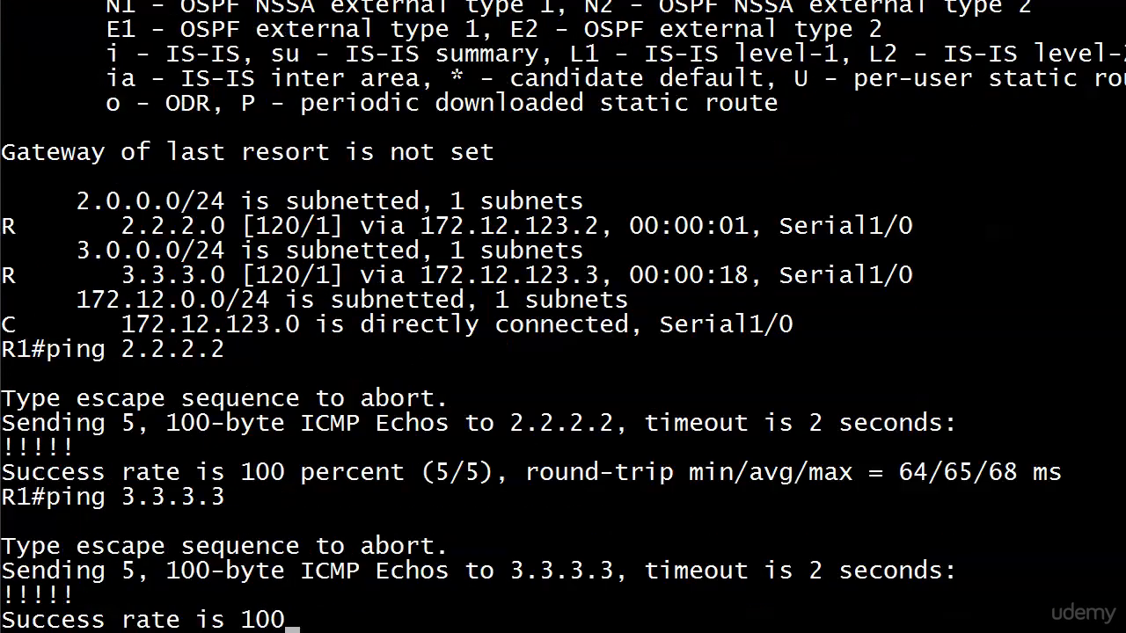
{"action": "scroll", "scroll_direction": "down", "scroll_amount": 3}
{"action": "type", "text": "show ip route ri"}
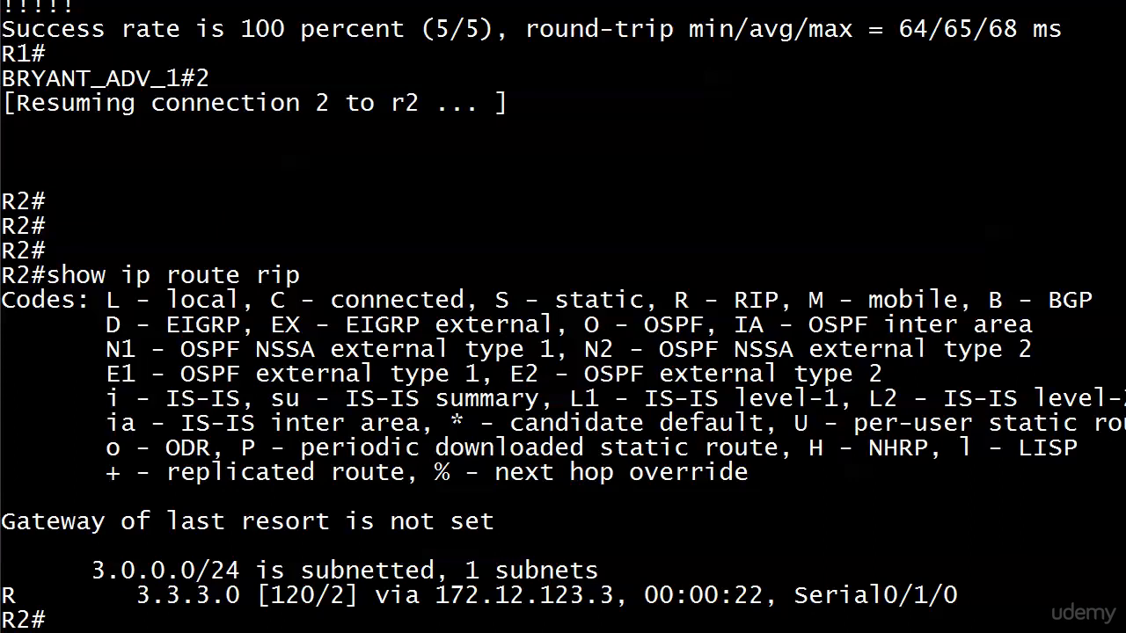
{"action": "type", "text": "ping 3.3."}
{"action": "type", "text": "show ip route ri"}
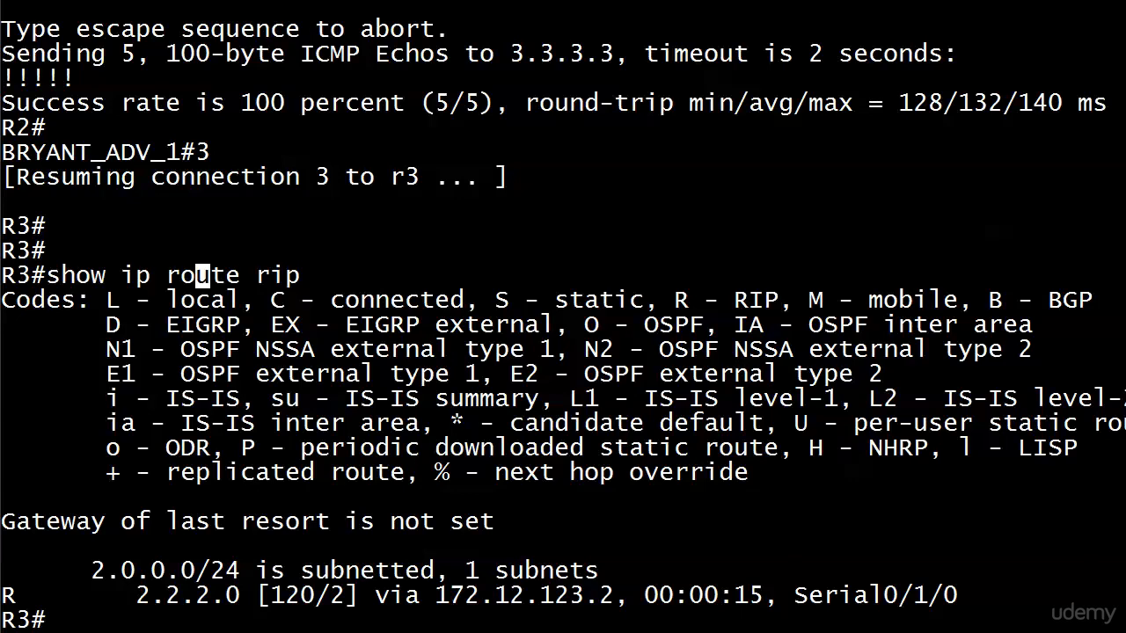
{"action": "type", "text": "ping 2."}
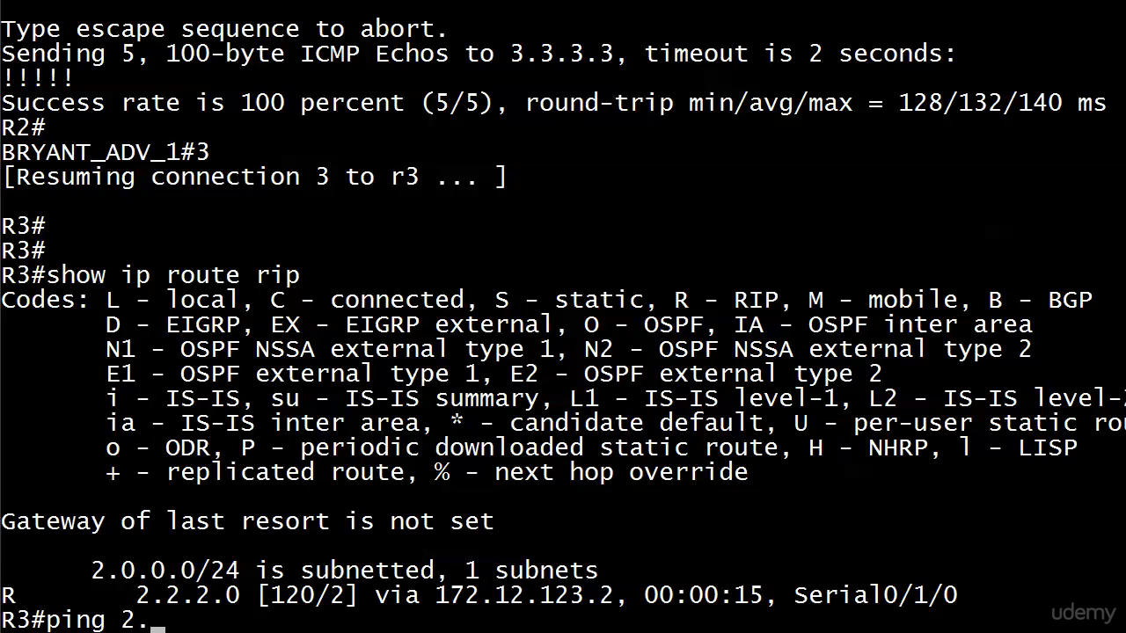